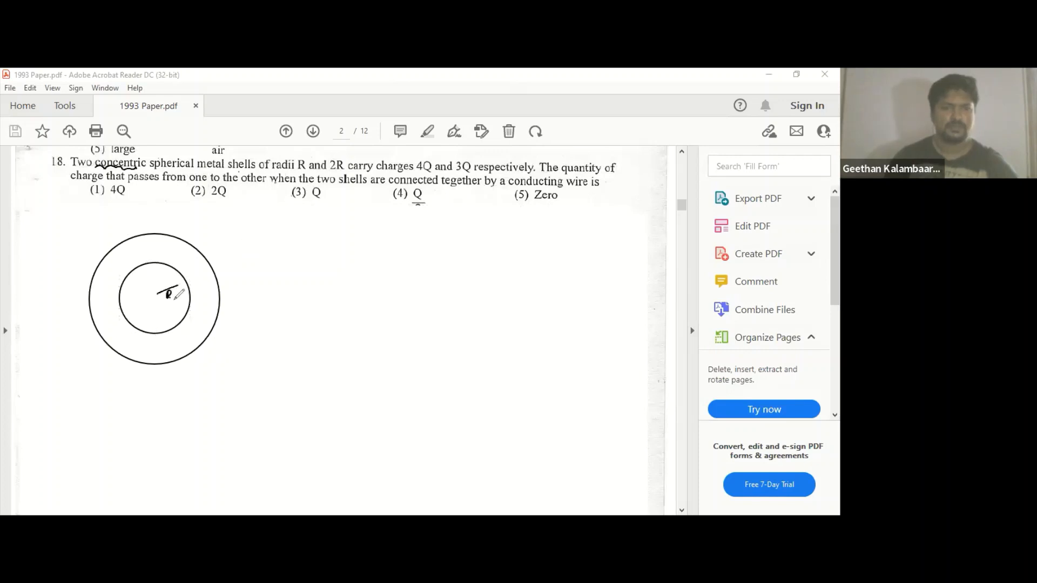
- Draw the longer radius line to the outer circle and label it 2R
drag(159, 302, 172, 346)
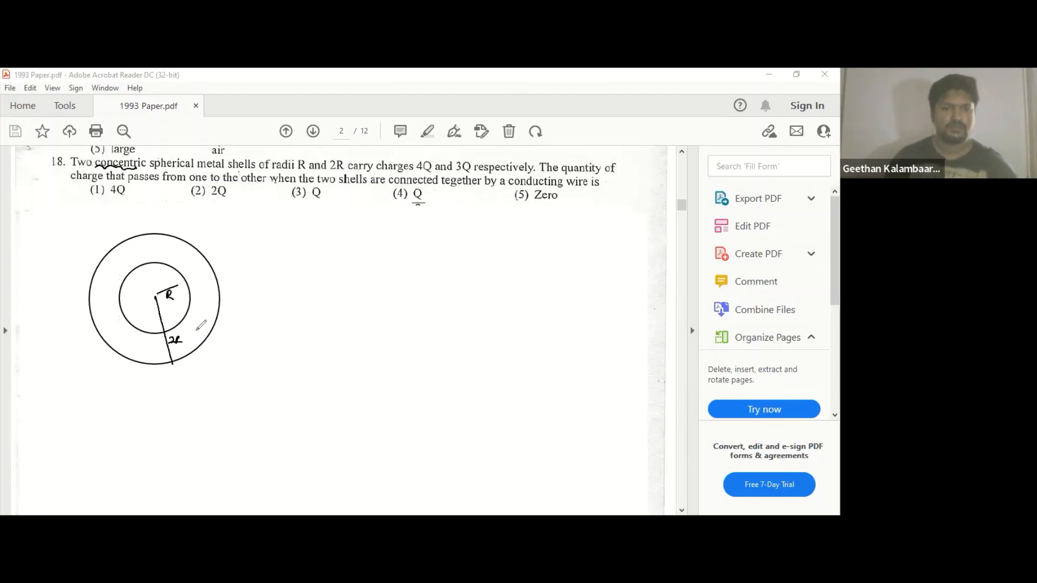
mouse_move(179, 241)
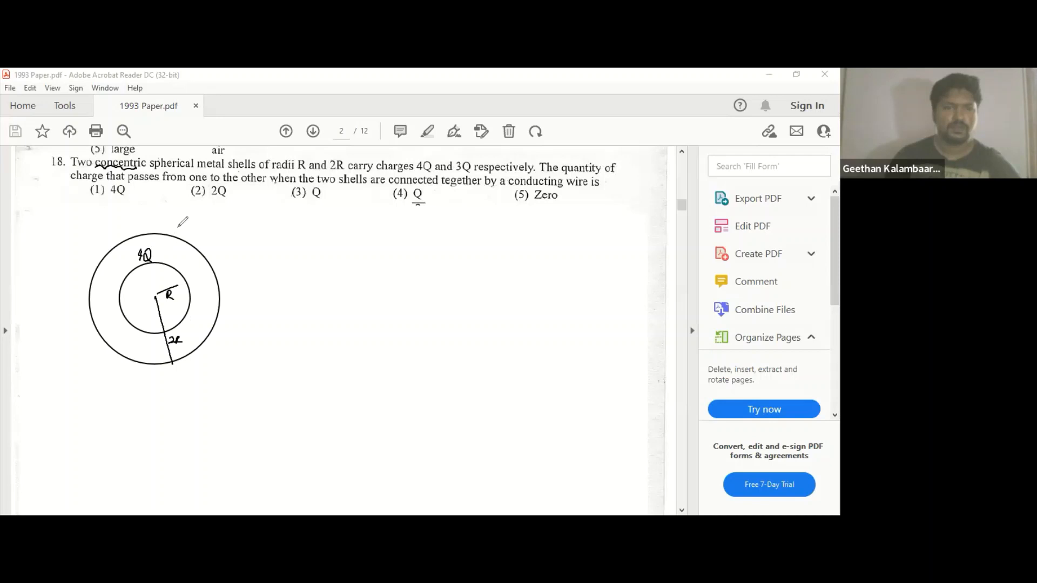
mouse_move(158, 253)
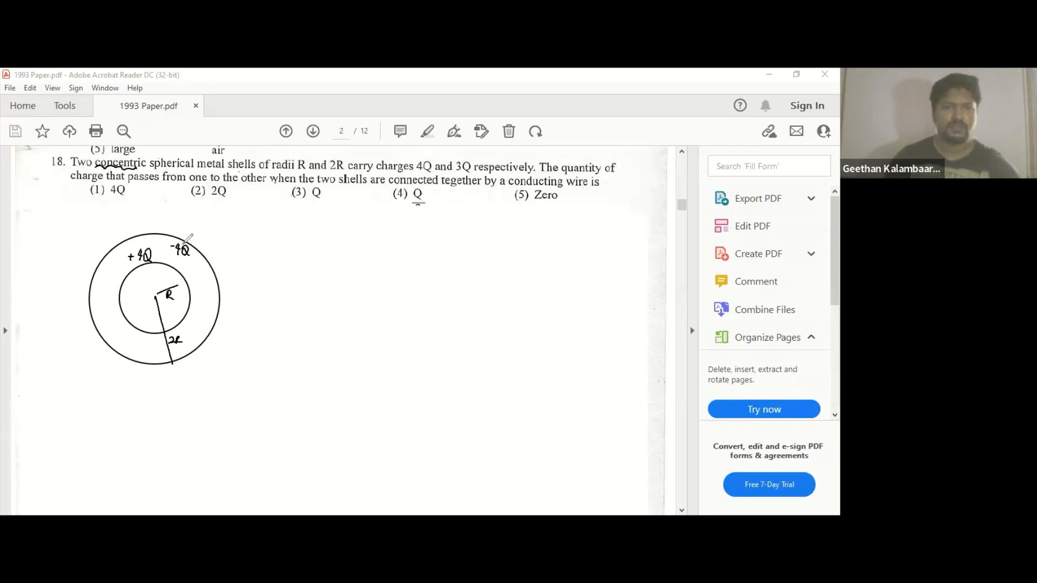
- Handwrite +7Q on the outer shell and scribble out the +4Q and -4Q charges
drag(198, 234, 182, 261)
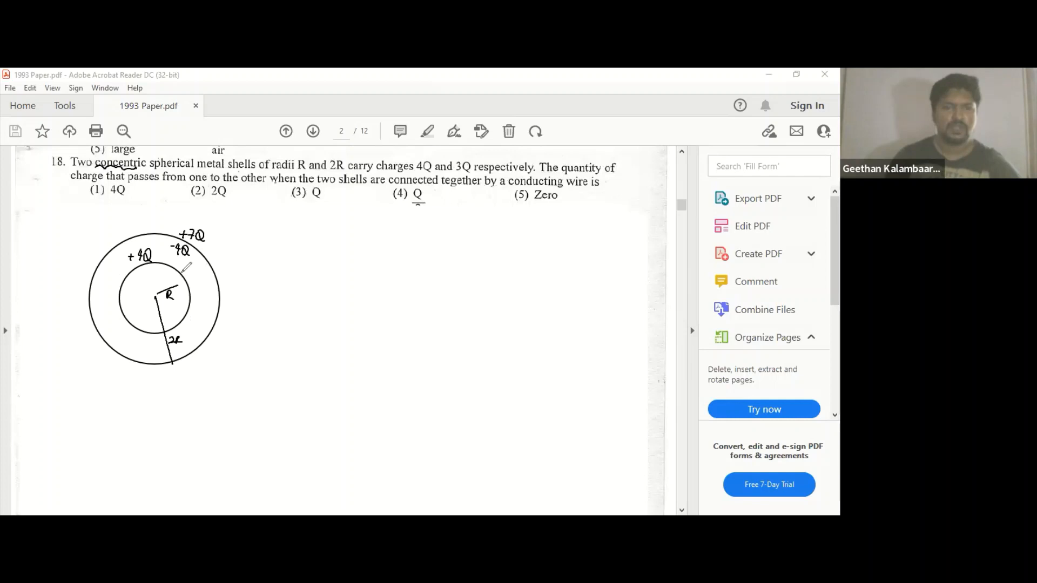
drag(192, 264, 211, 278)
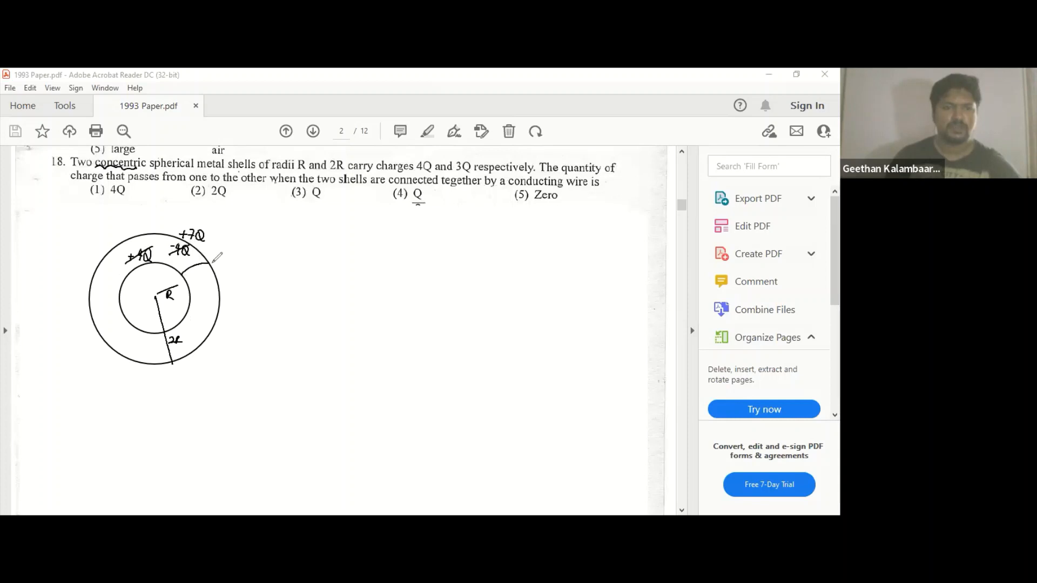
mouse_move(232, 273)
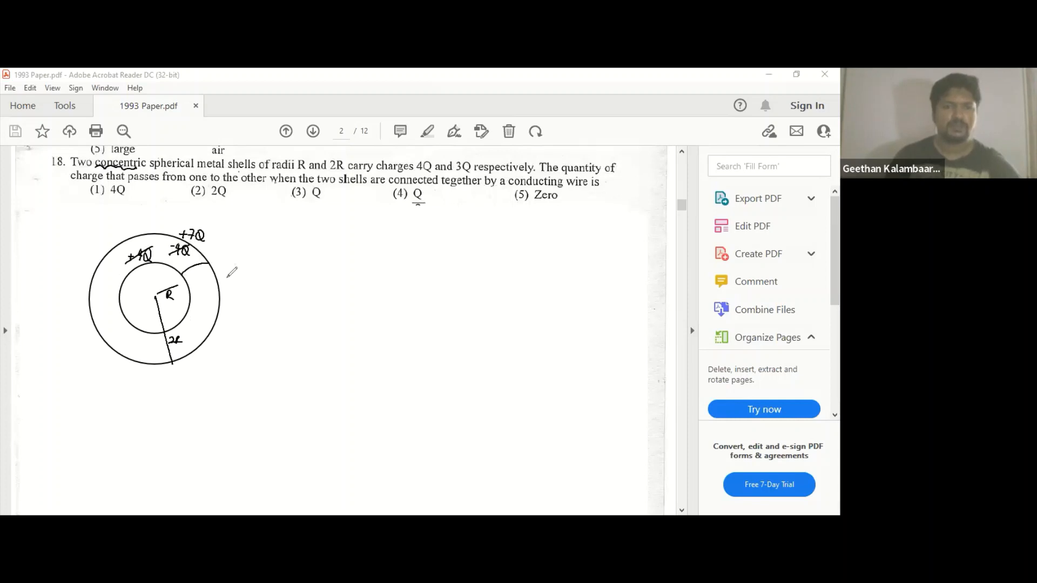
mouse_move(290, 270)
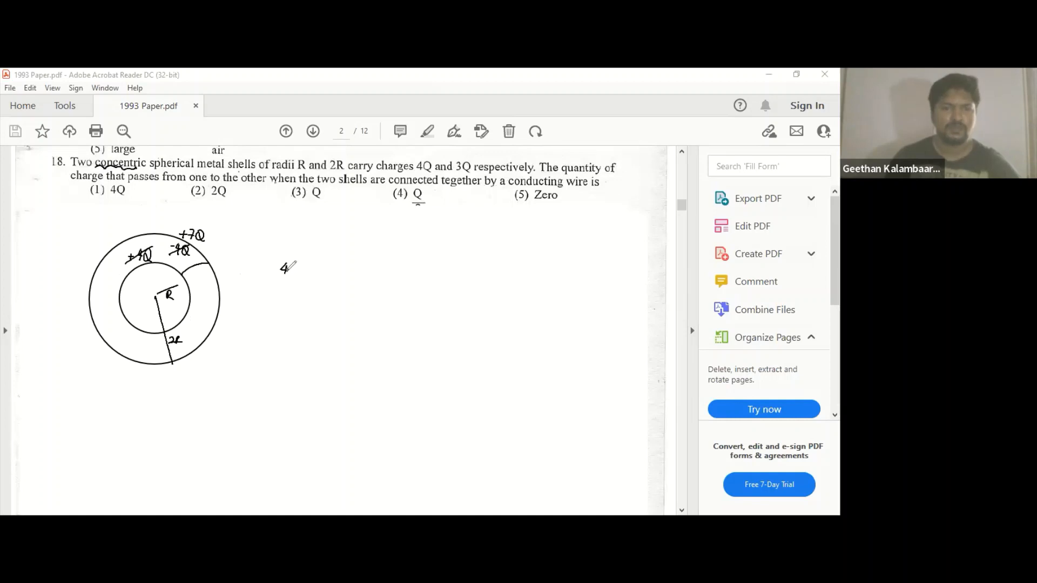
- Handwrite the answer 4Q to the right of the circles with a double underline
drag(285, 268, 305, 277)
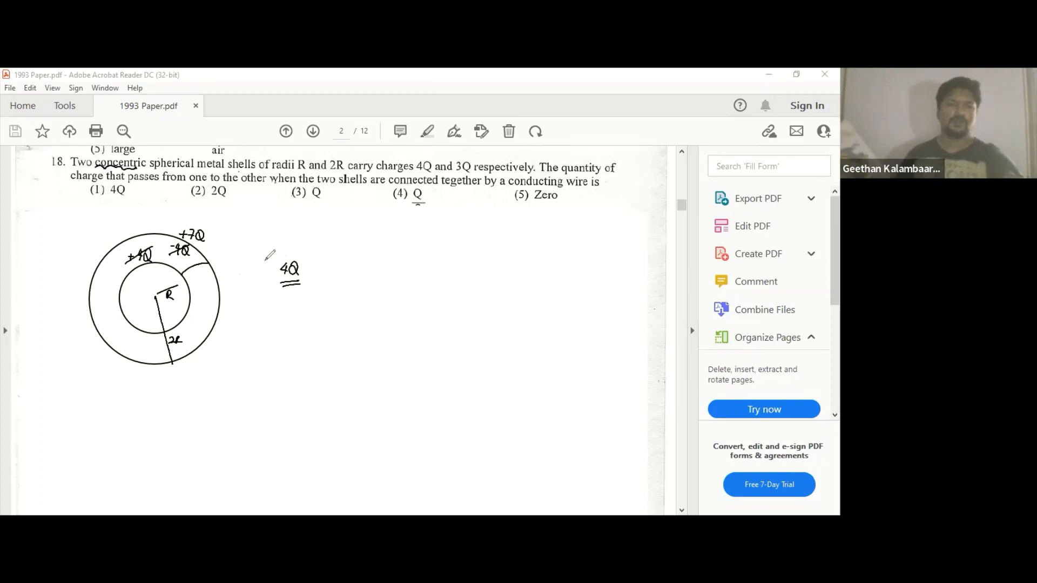
mouse_move(248, 225)
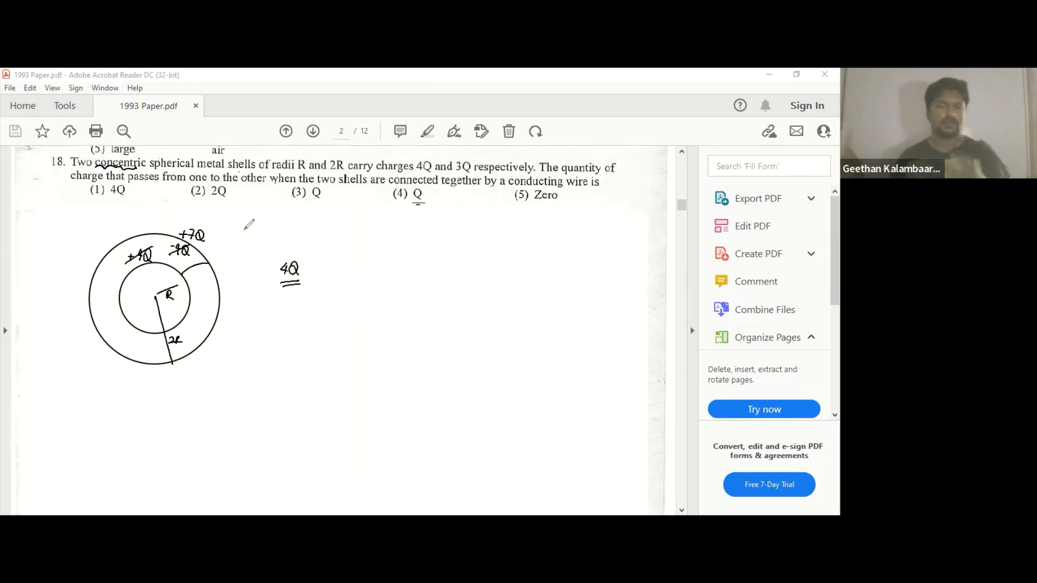